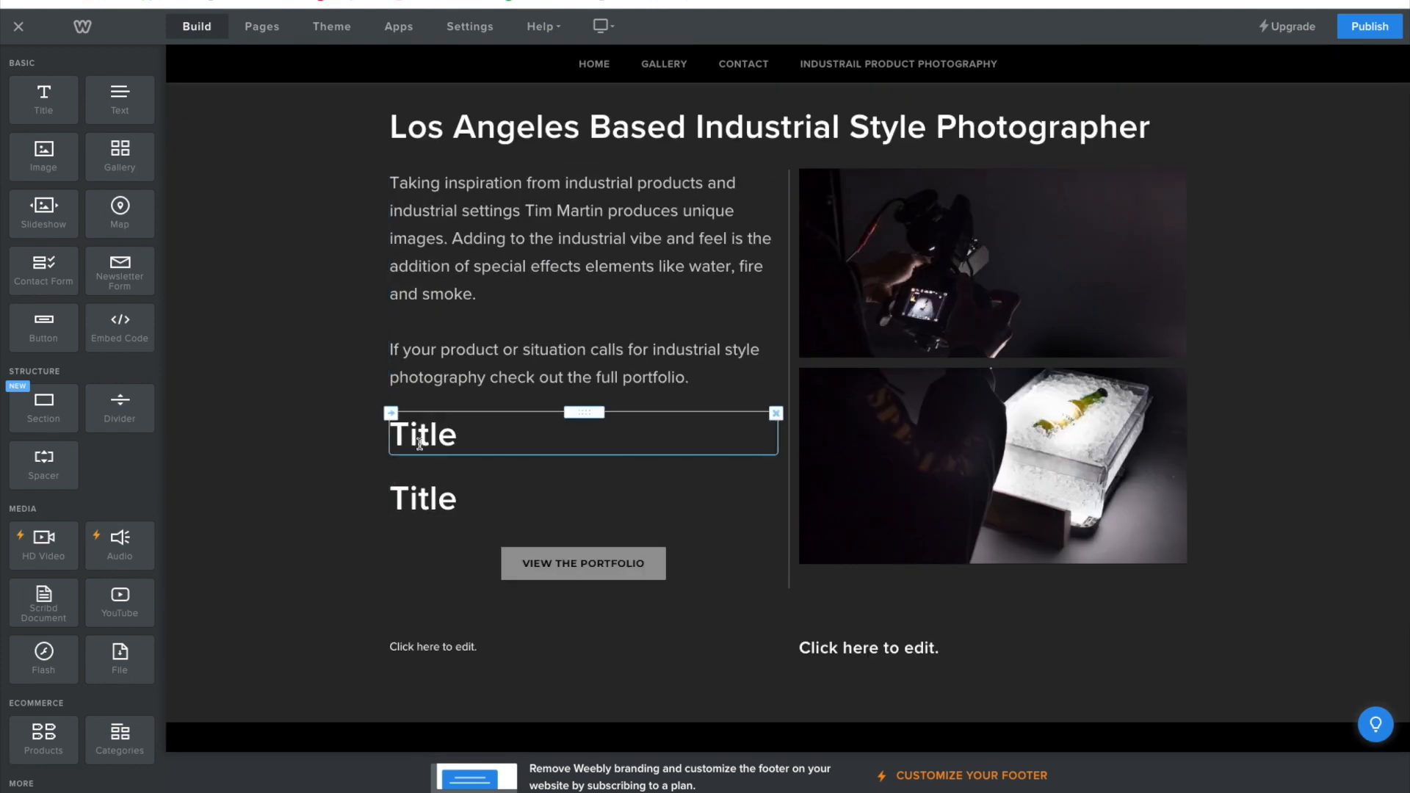
Delete the two empty Title blocks below the portfolio paragraph, above the View the Portfolio button
click(992, 464)
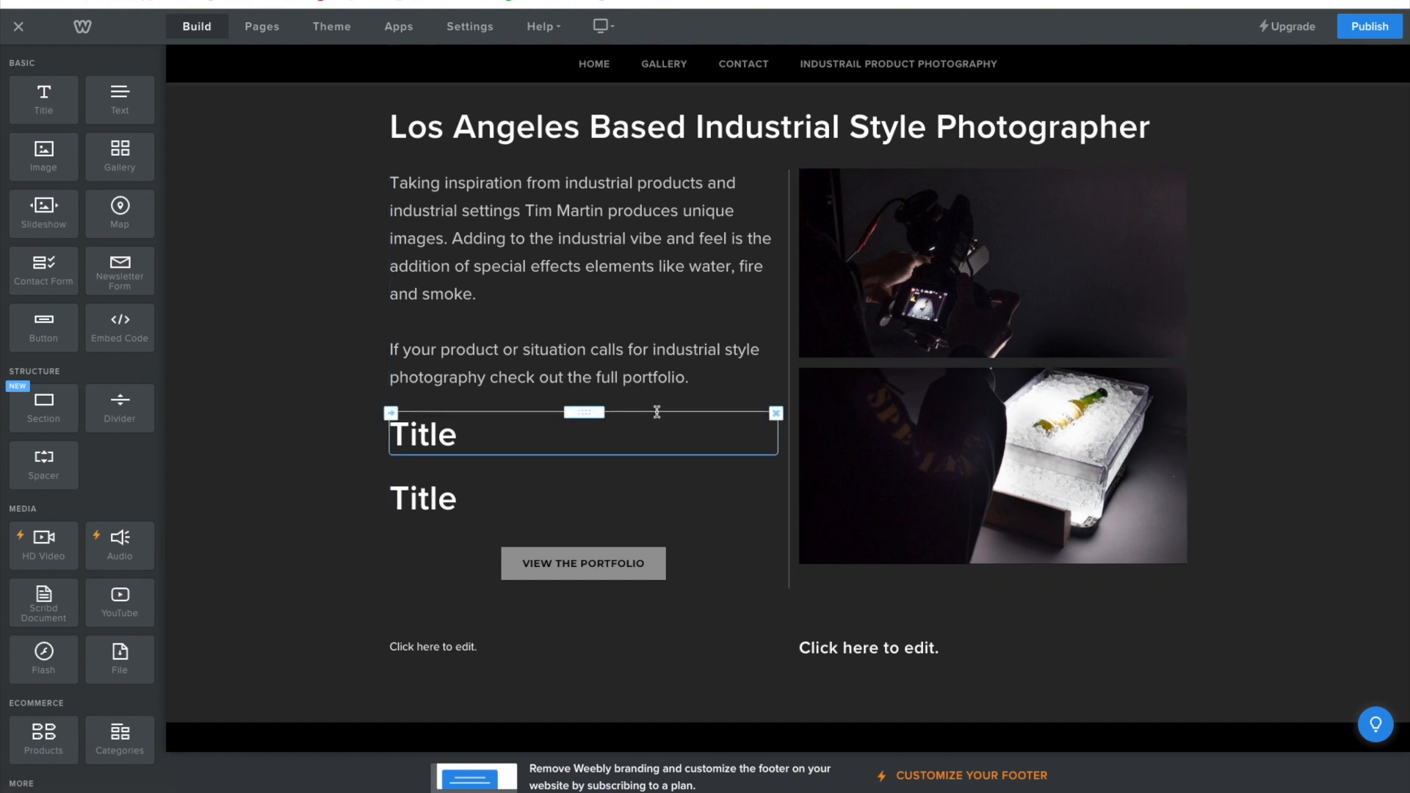
click(774, 413)
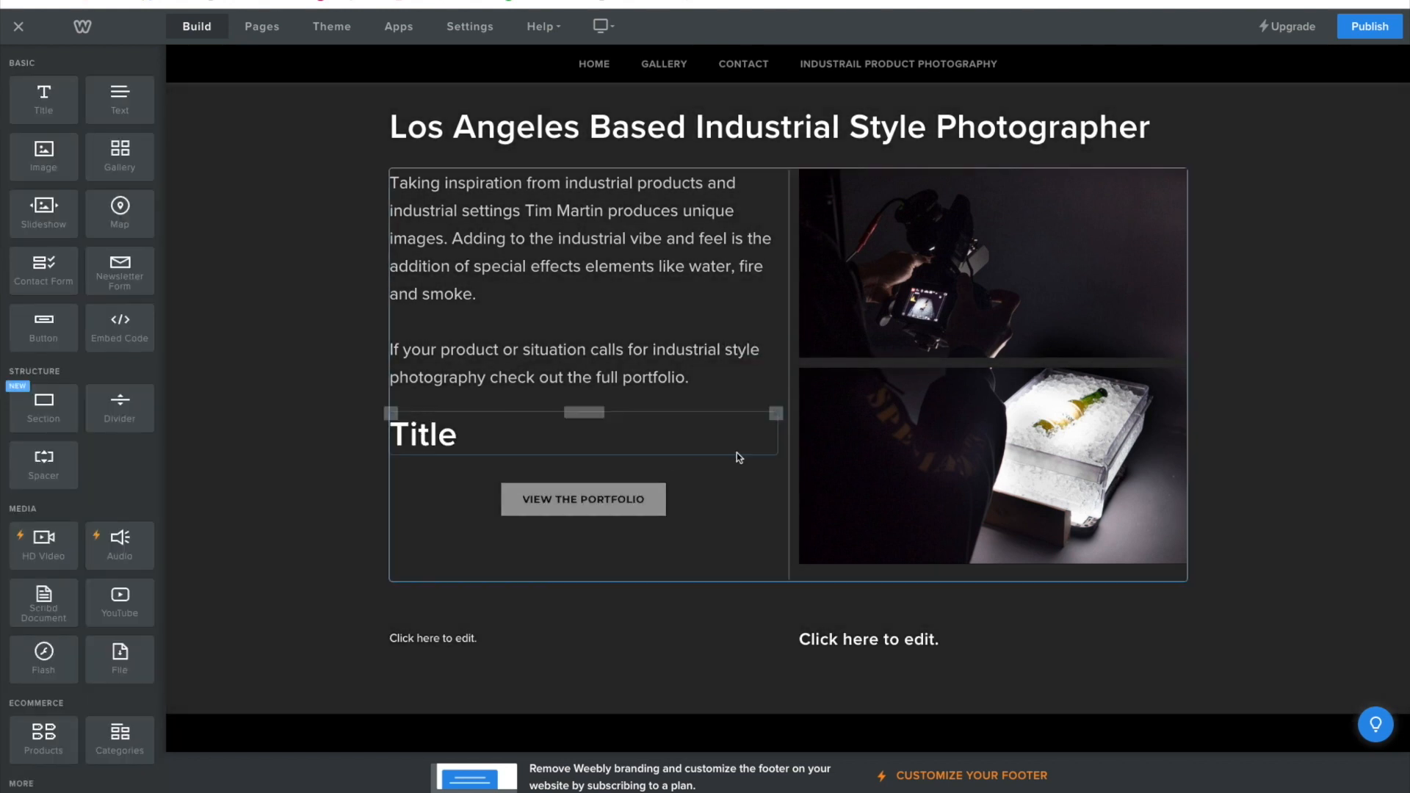
click(775, 412)
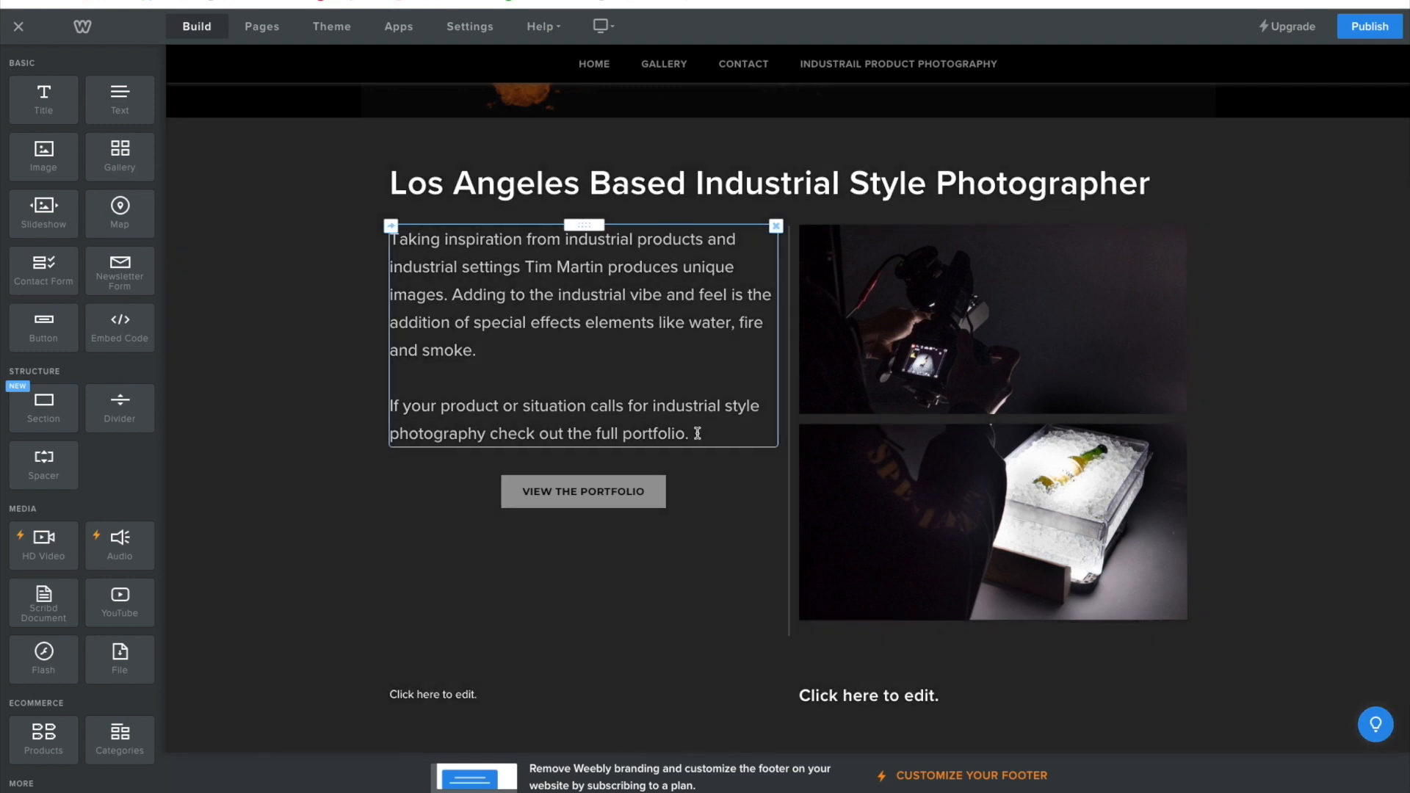
scroll(down, 3)
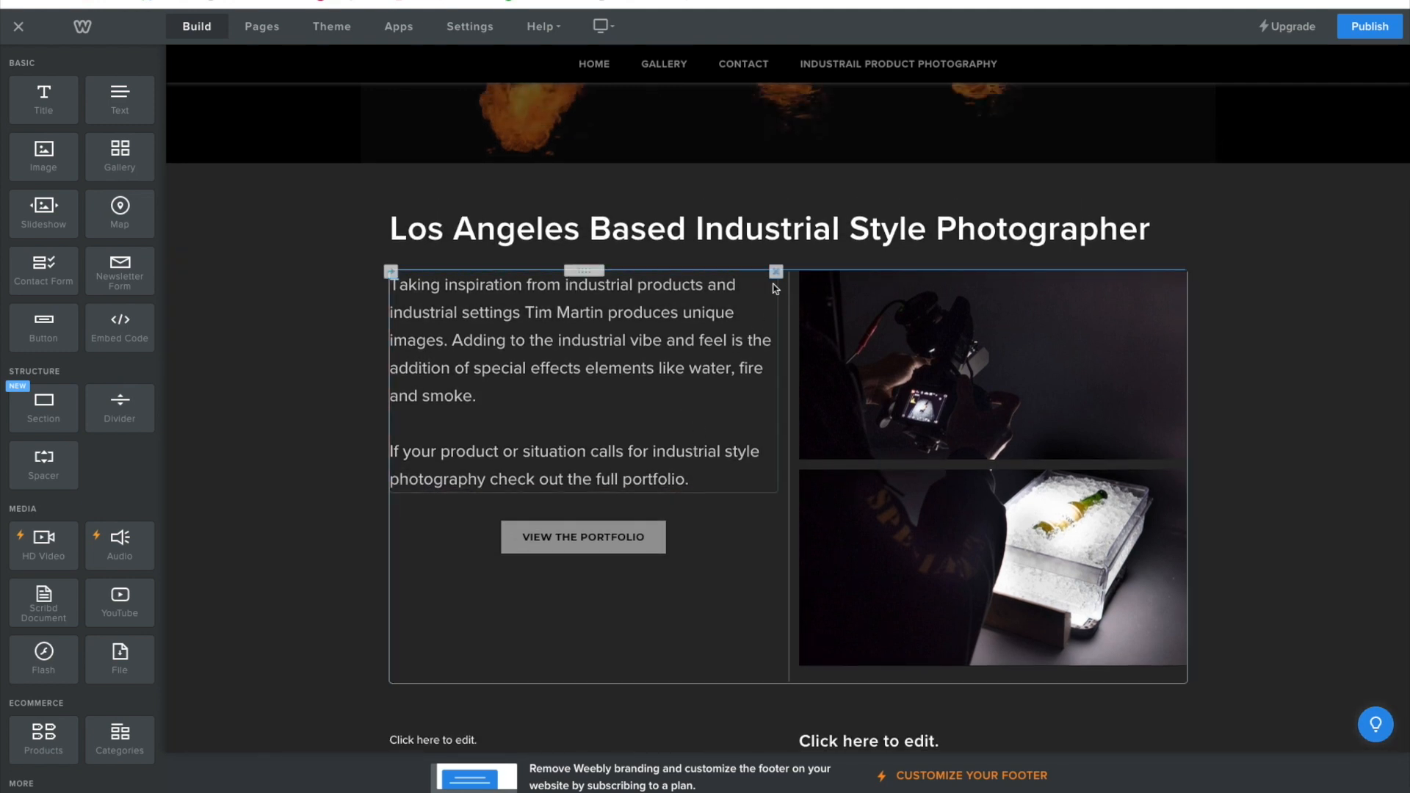